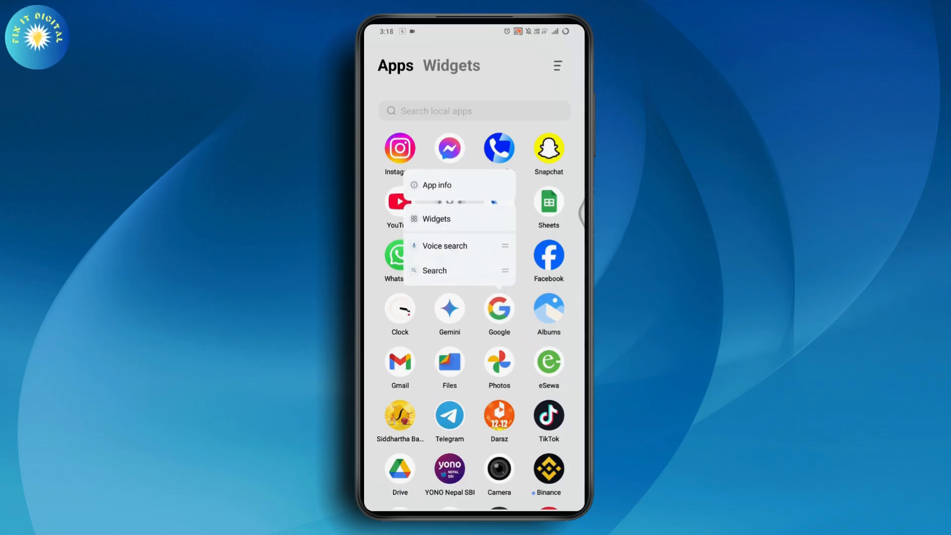
- Check the Google app's info page and back out without disabling it
left_click(436, 185)
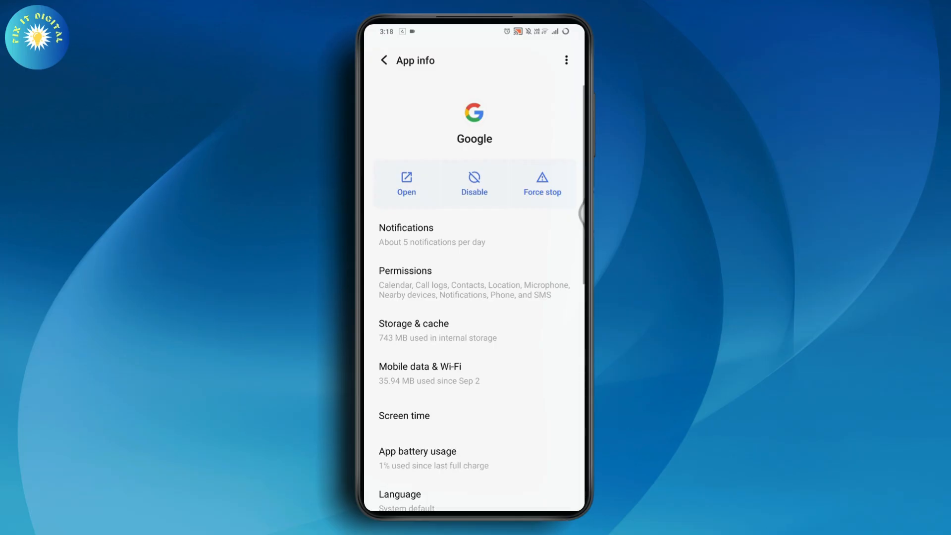
left_click(473, 185)
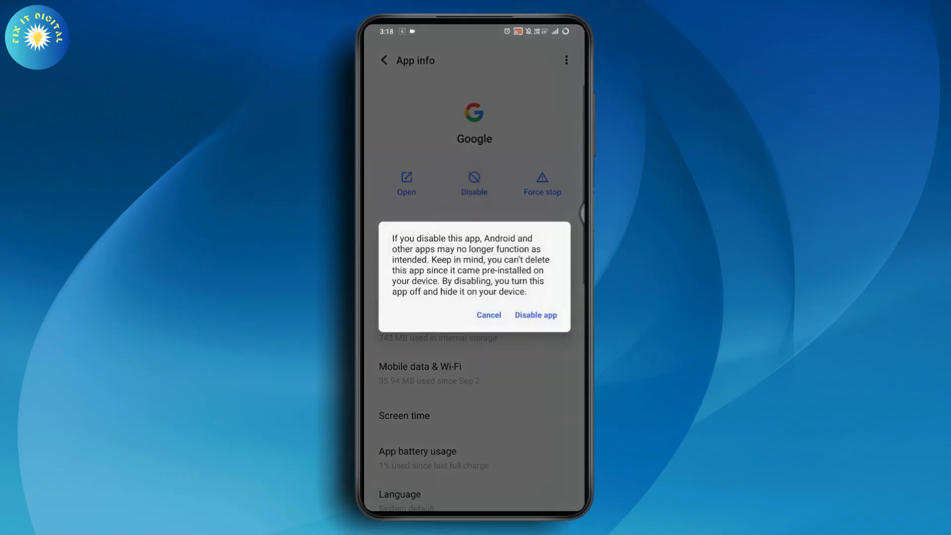
left_click(489, 315)
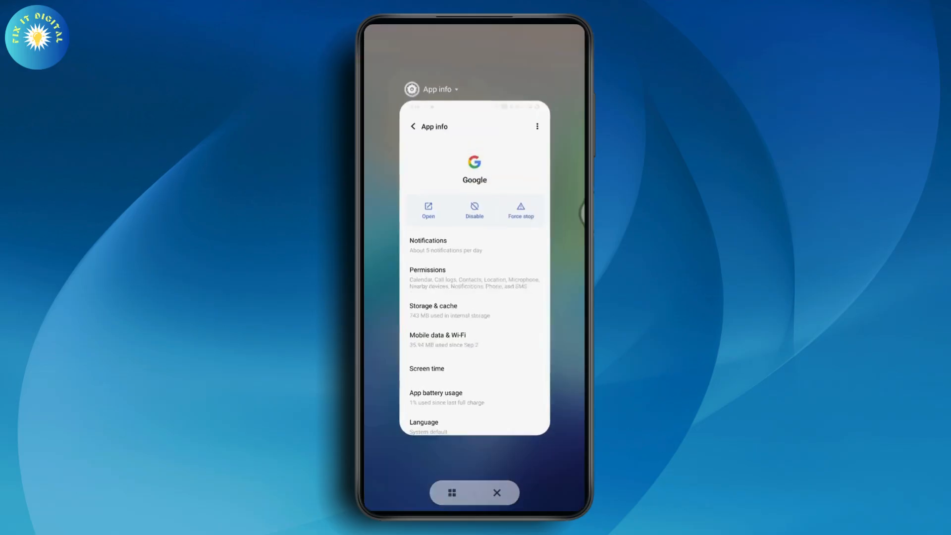
left_click(498, 492)
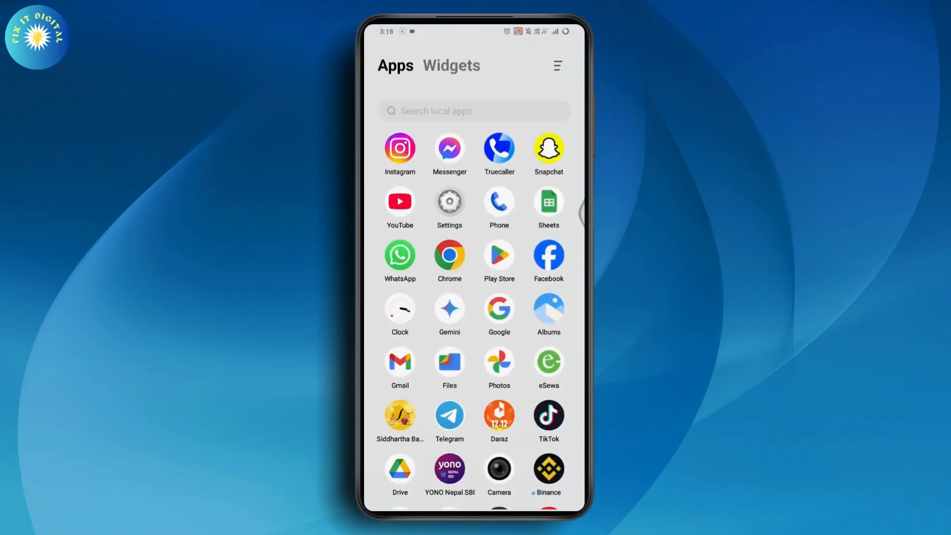
- Add the Google search bar widget from the Widgets list to the home screen
left_click(452, 65)
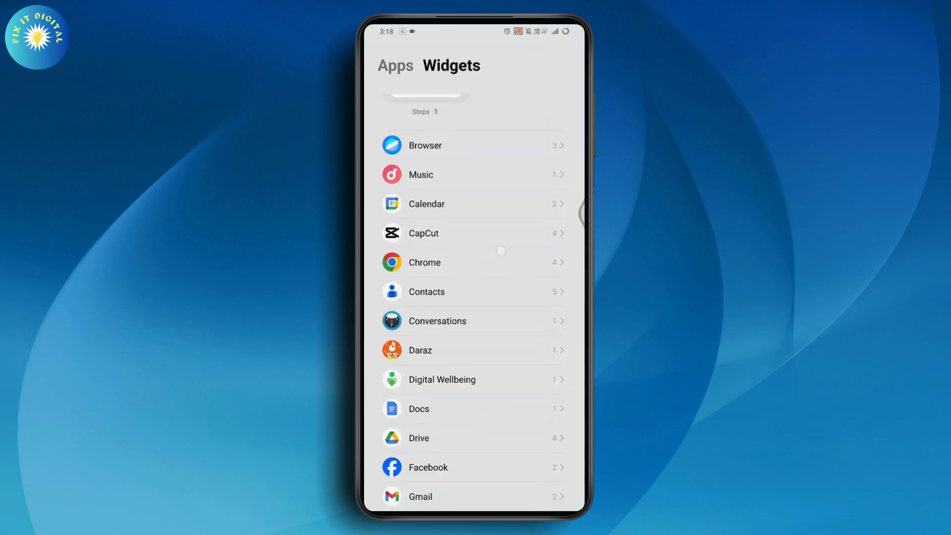
scroll("down", 3)
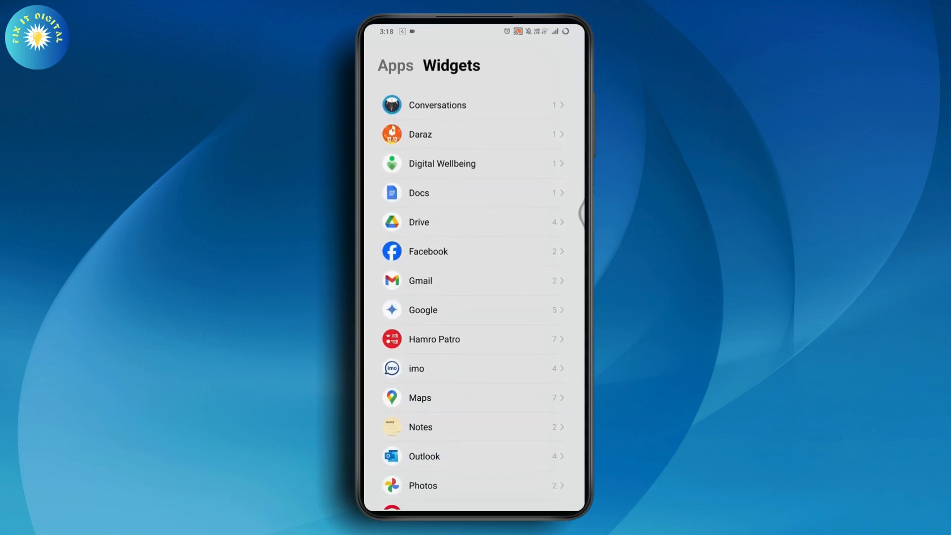
left_click(423, 310)
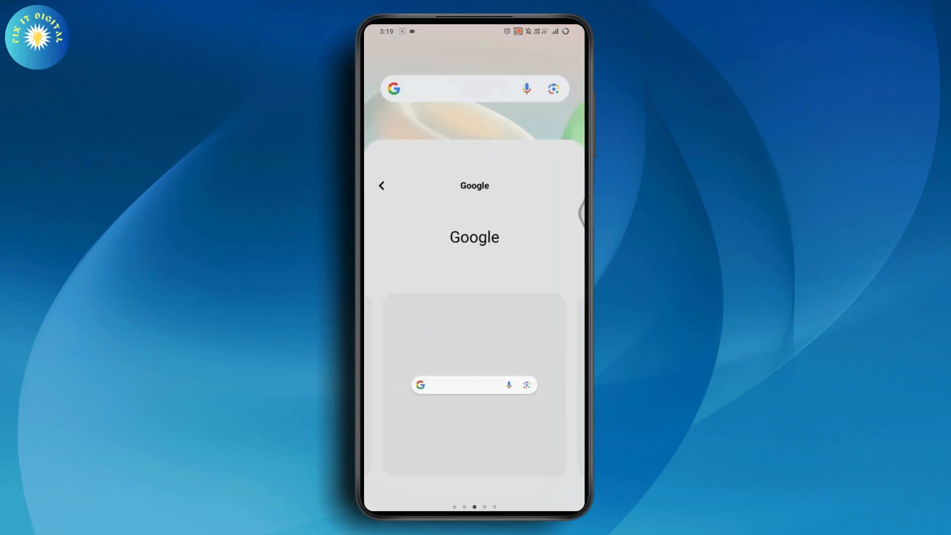
left_click(381, 185)
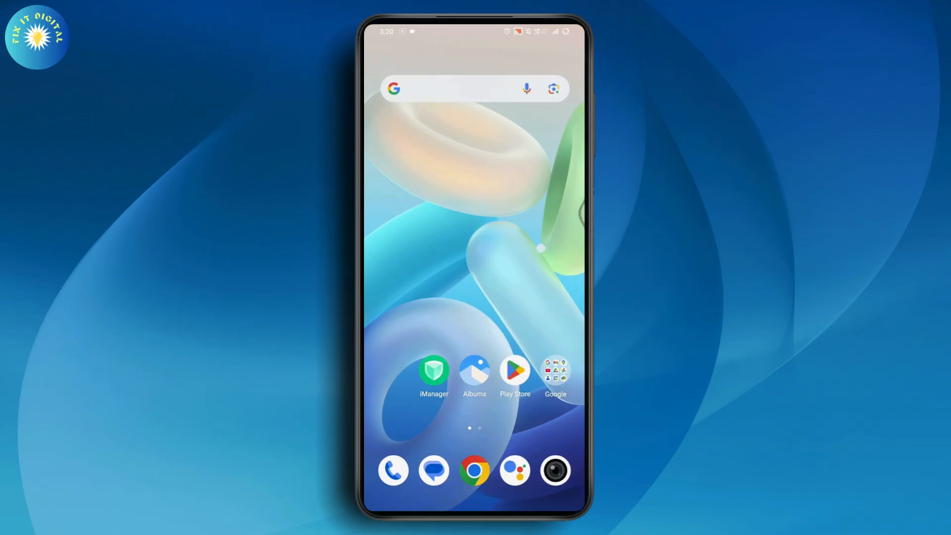
- Go into Settings and reach the Lock screen & wallpaper page
scroll("up", 3)
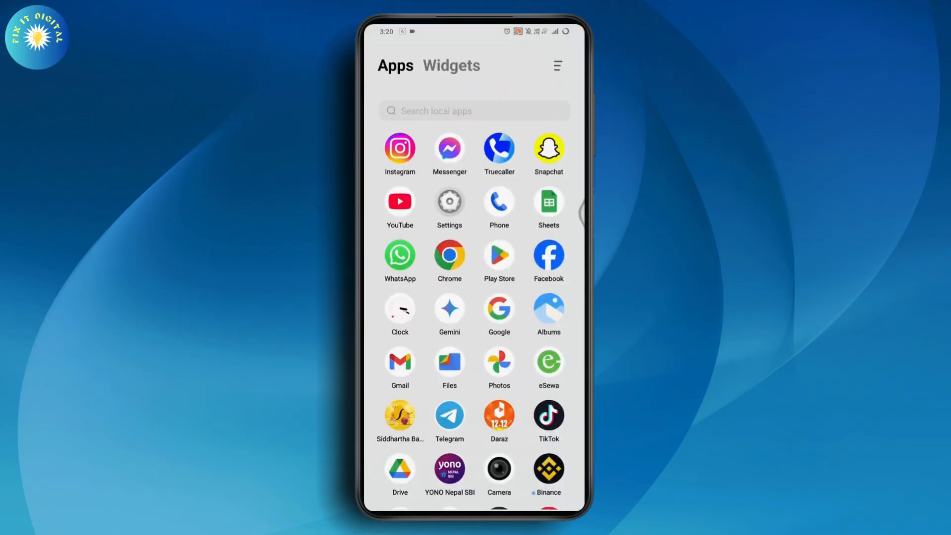
left_click(450, 204)
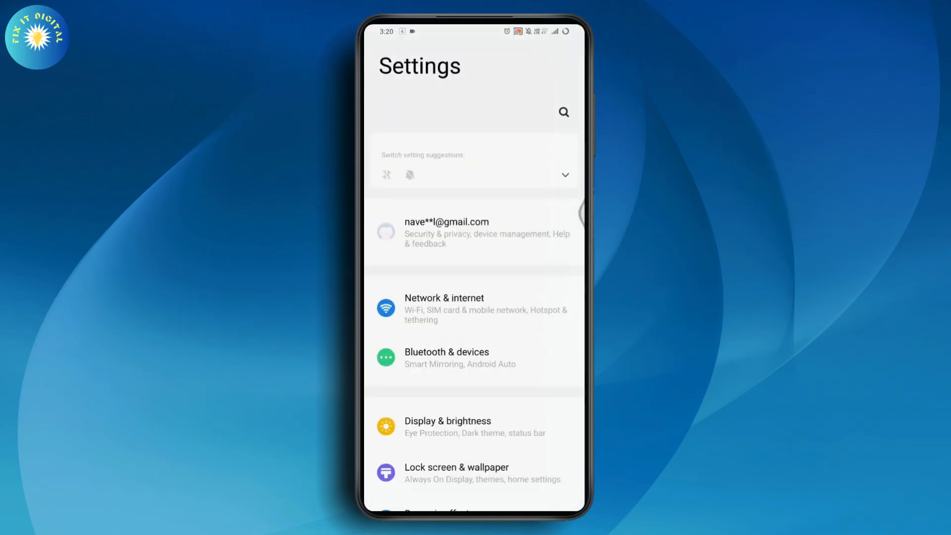
scroll("down", 3)
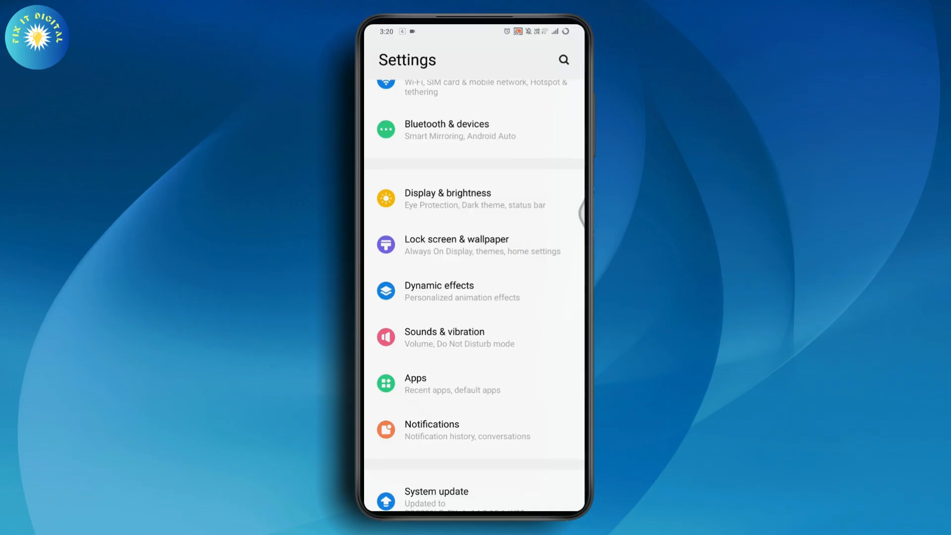
left_click(455, 244)
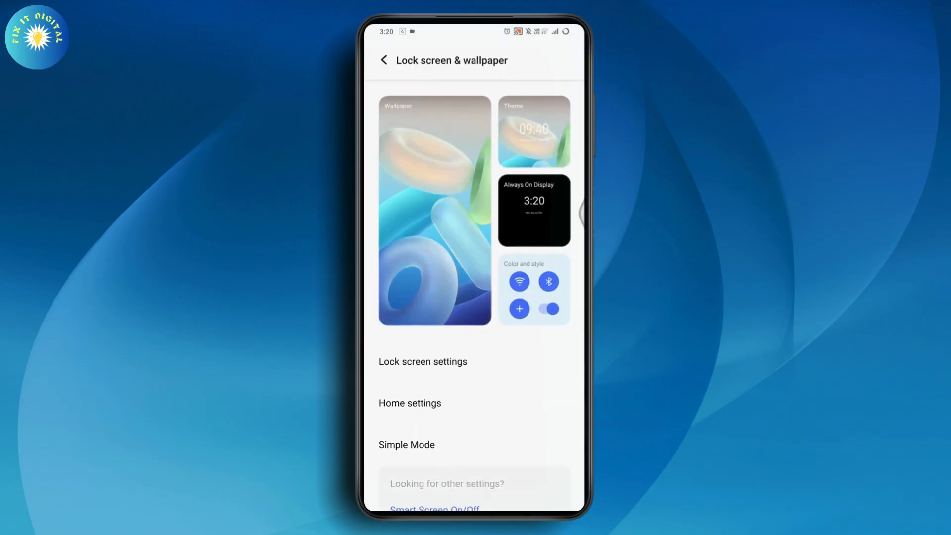
- Switch on the Google Discover toggle in Home settings and return to the home screen
left_click(409, 403)
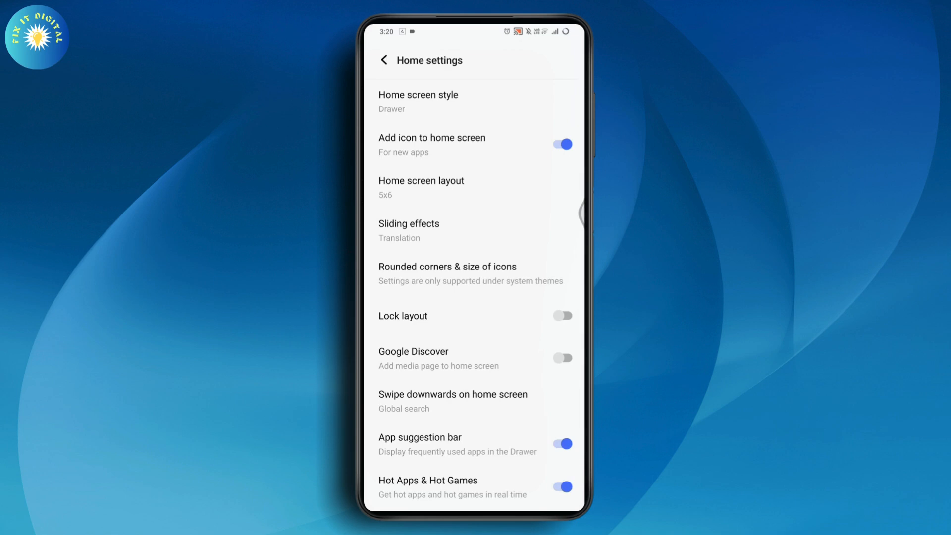
left_click(561, 357)
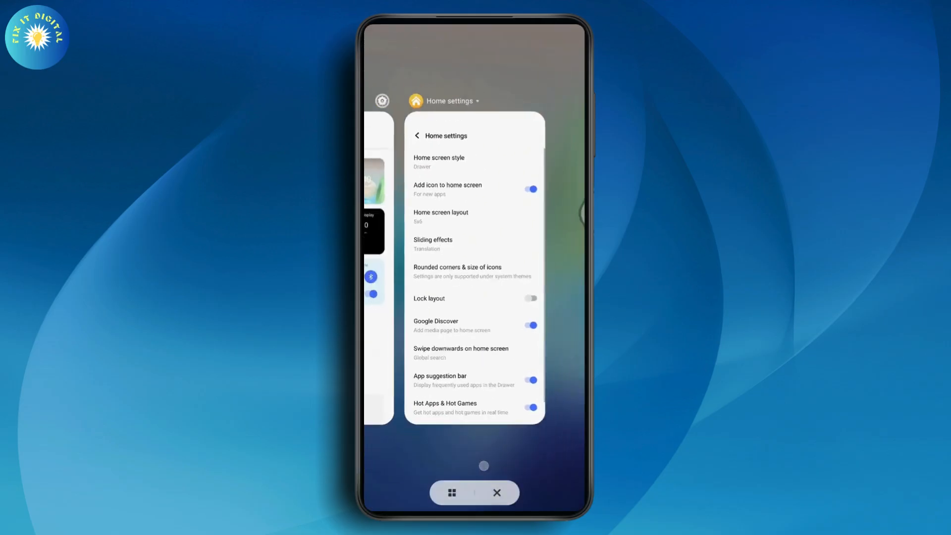
left_click(497, 492)
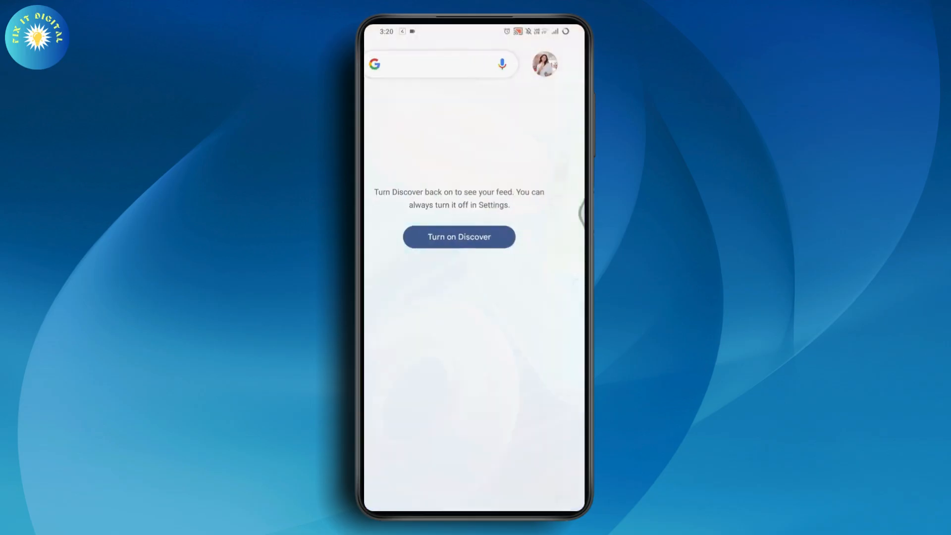